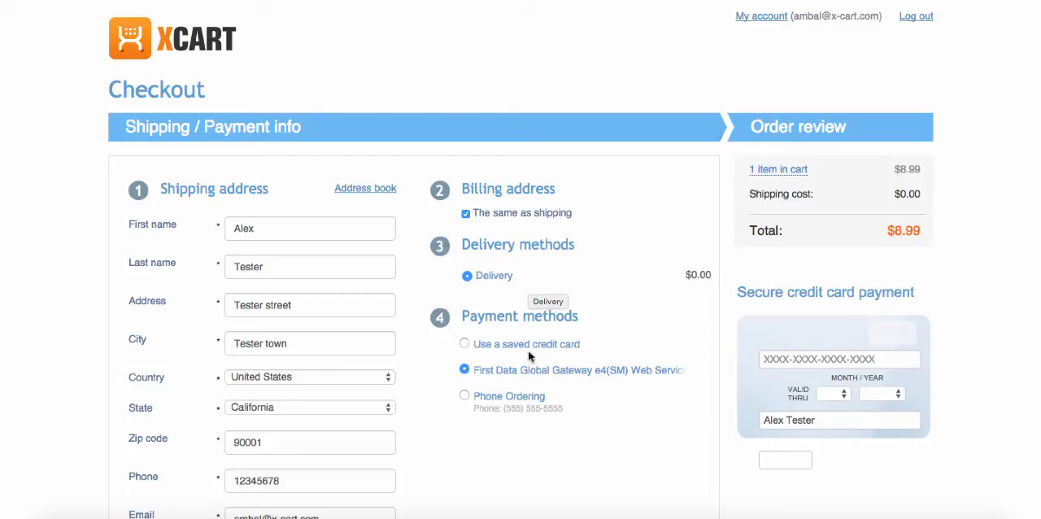
scroll(down, 3)
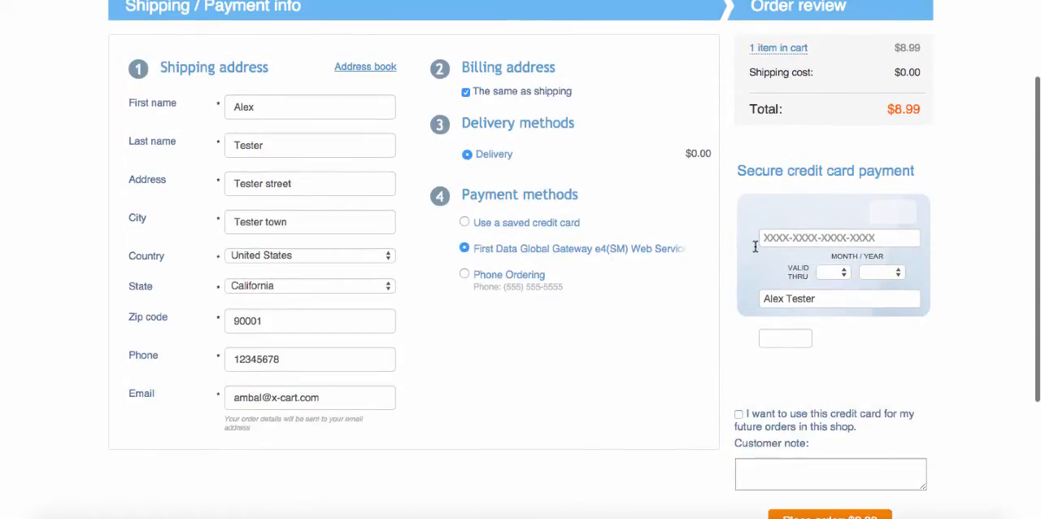
text(4111-1111-1111-1111)
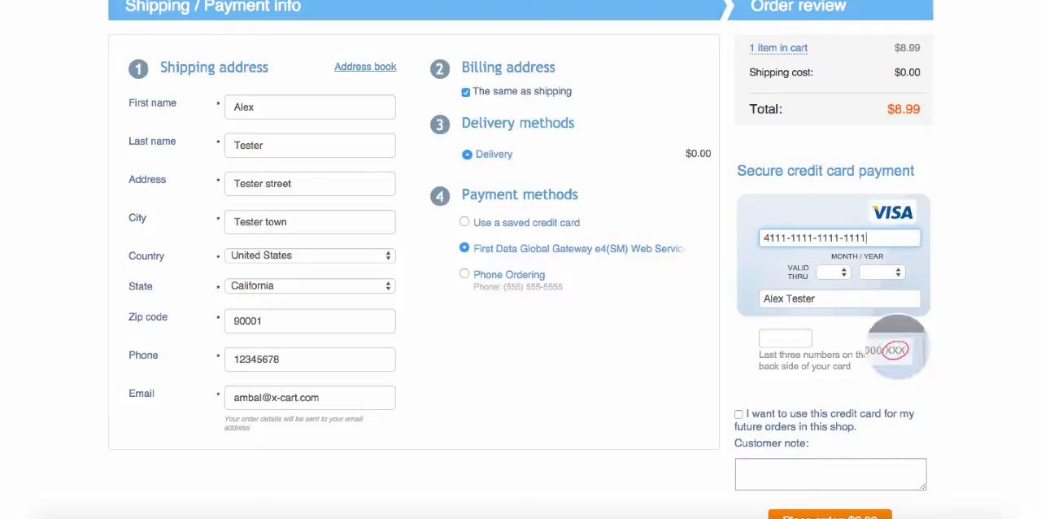
click(830, 274)
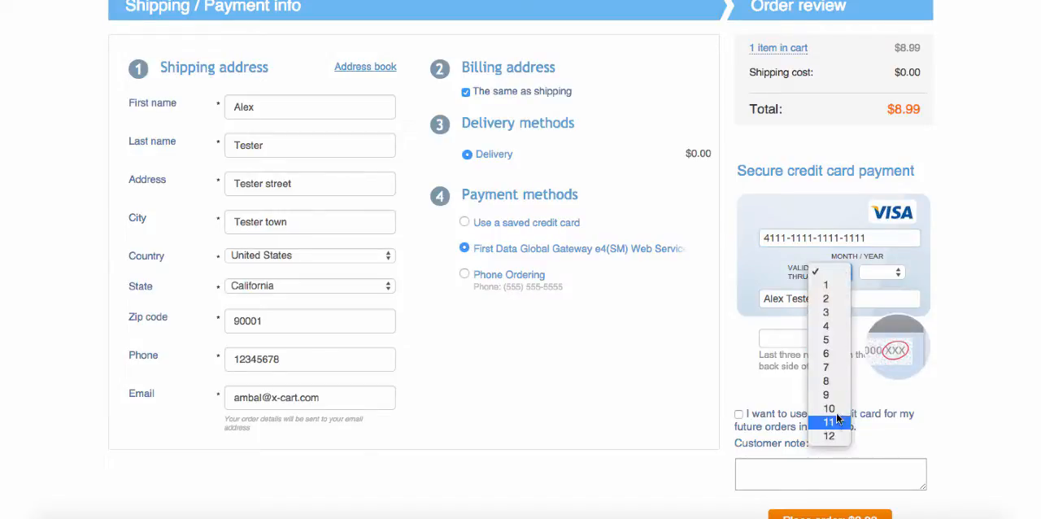
click(827, 423)
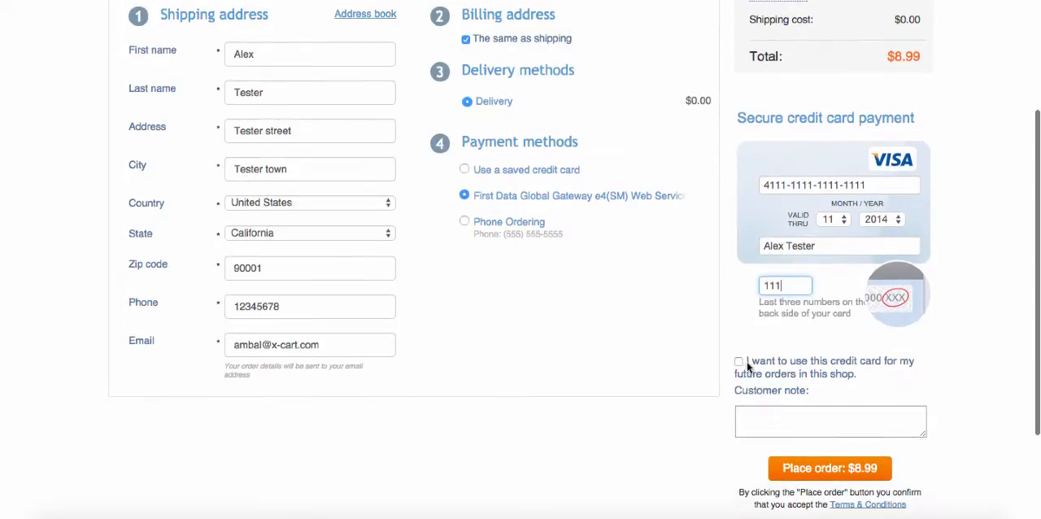
mouse_move(907, 376)
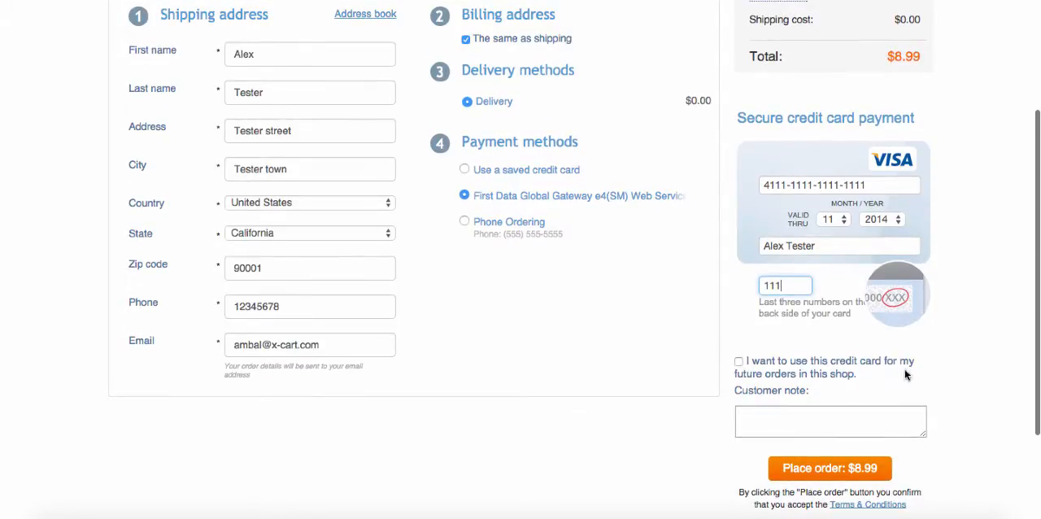
click(738, 361)
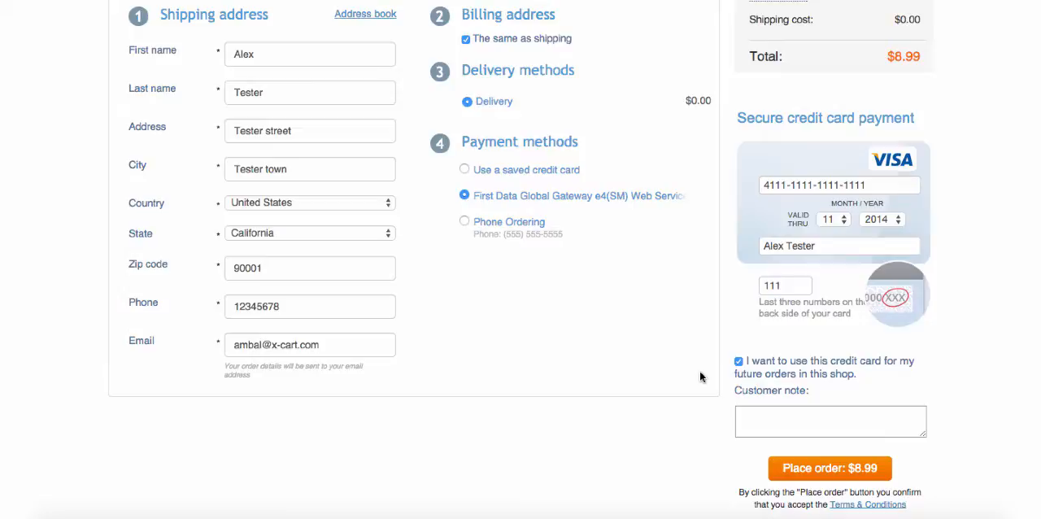
click(830, 469)
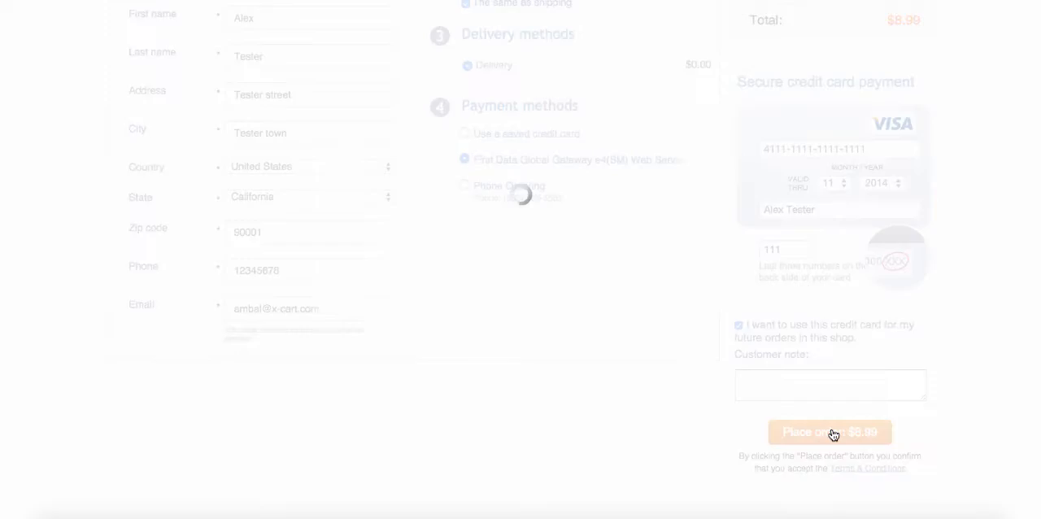
From My account's Saved credit cards list, start adding a new credit card.
click(830, 433)
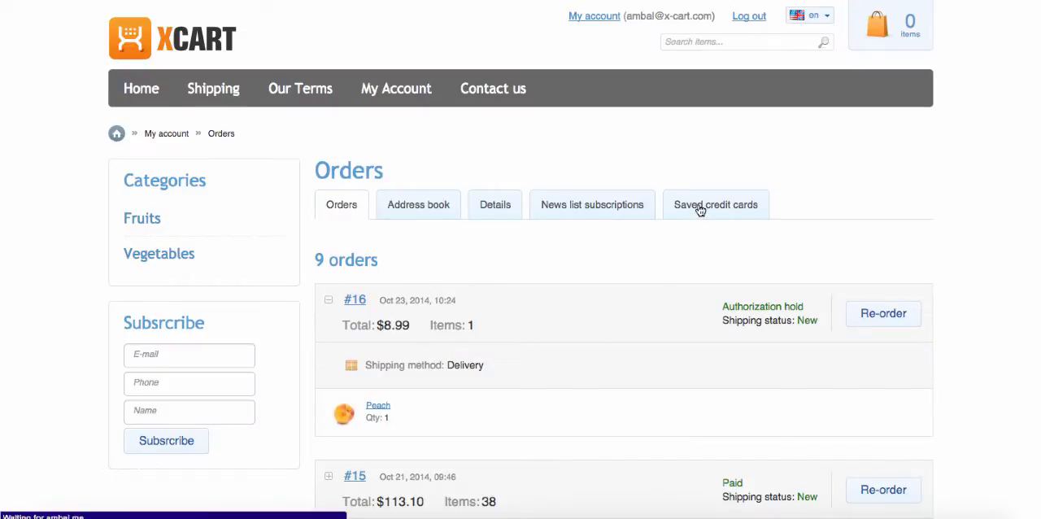
click(716, 205)
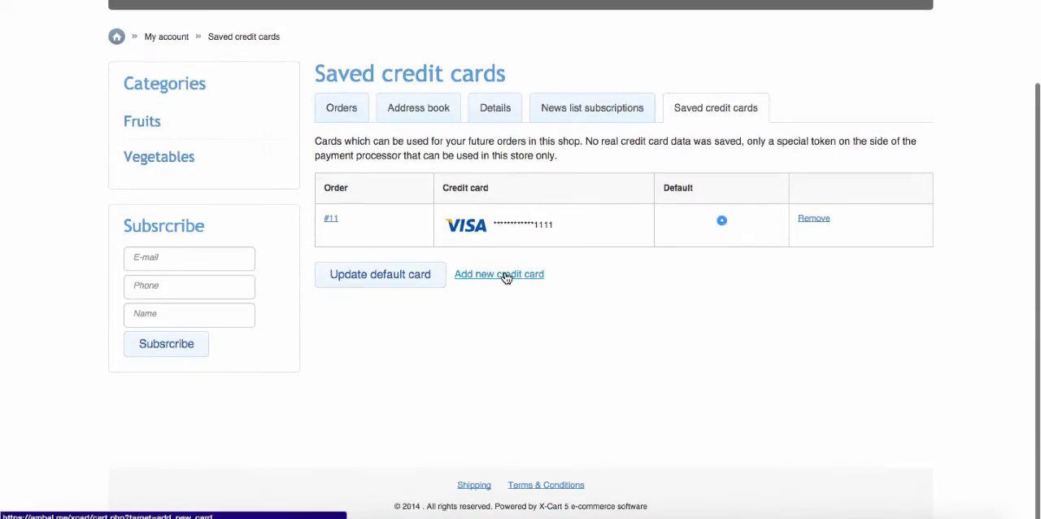
click(498, 273)
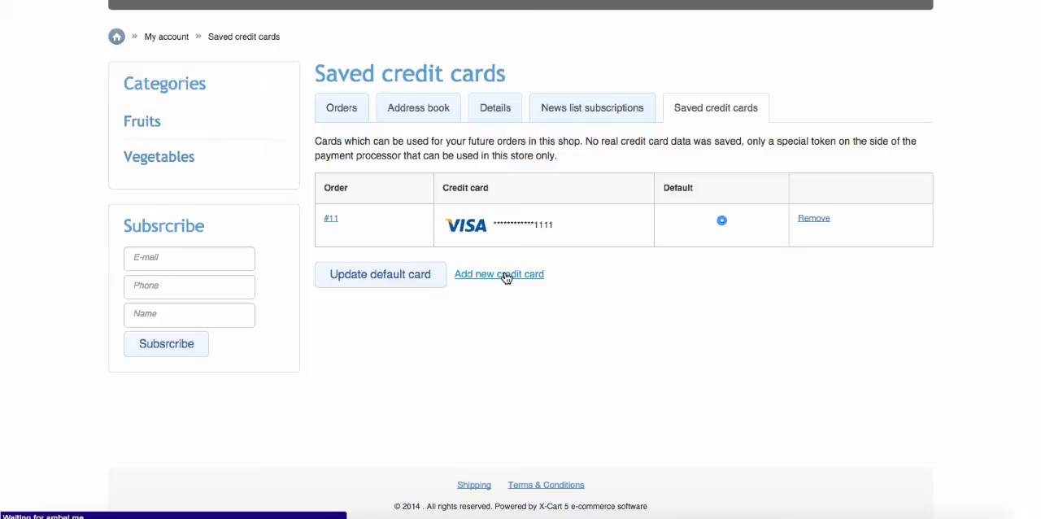
click(498, 274)
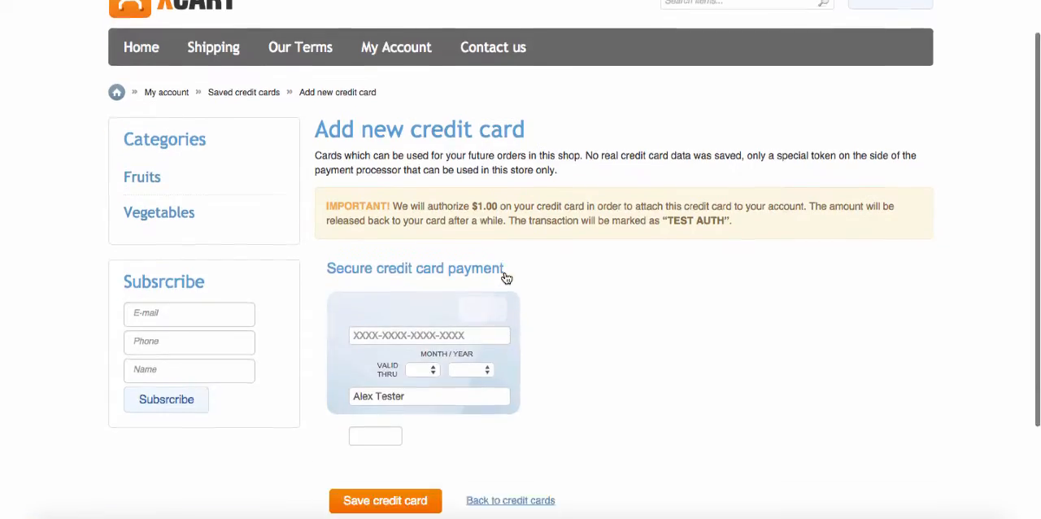
scroll(down, 3)
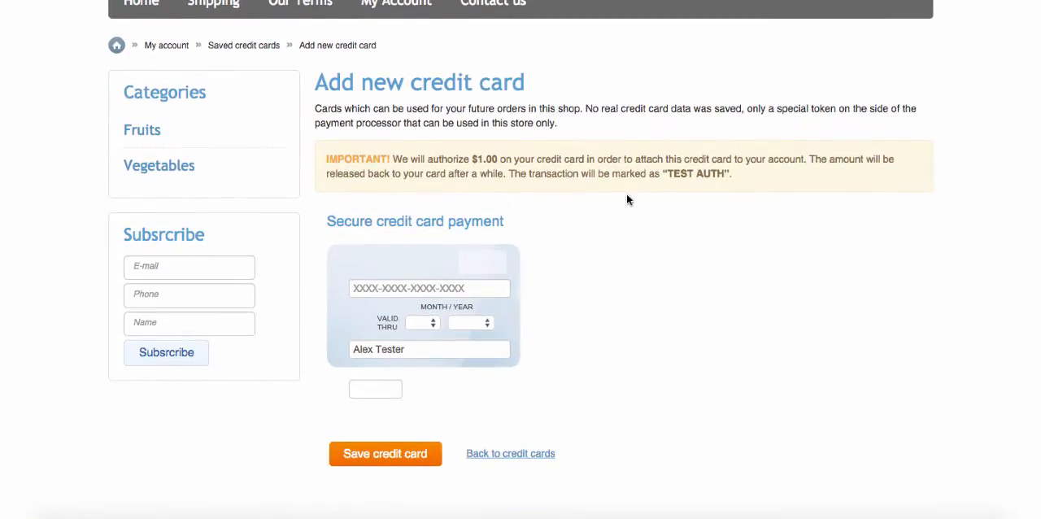
mouse_move(863, 148)
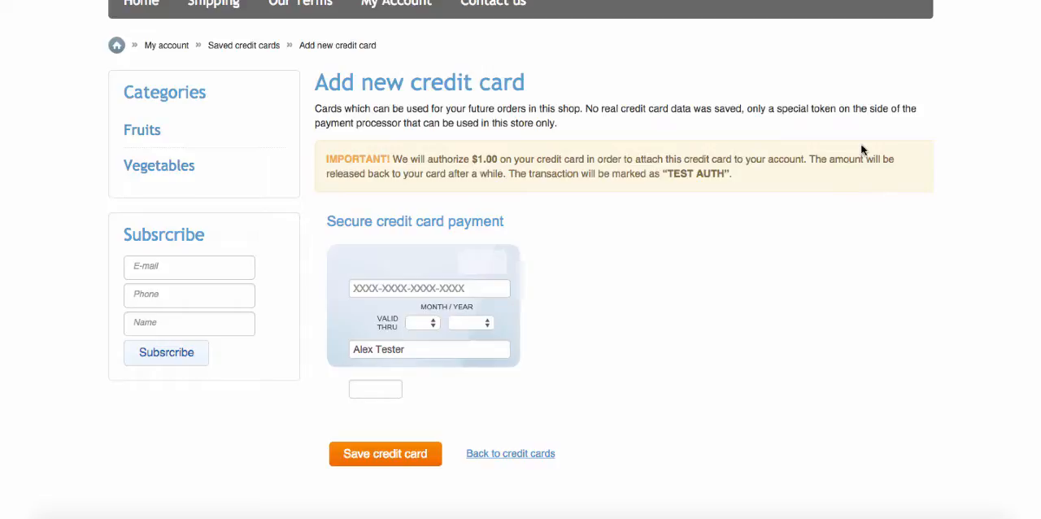
mouse_move(402, 127)
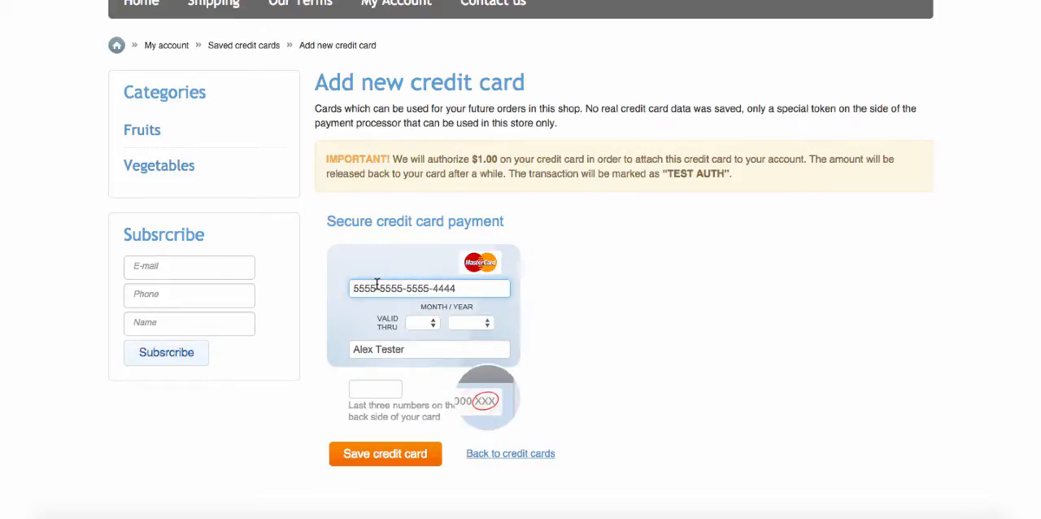
click(423, 322)
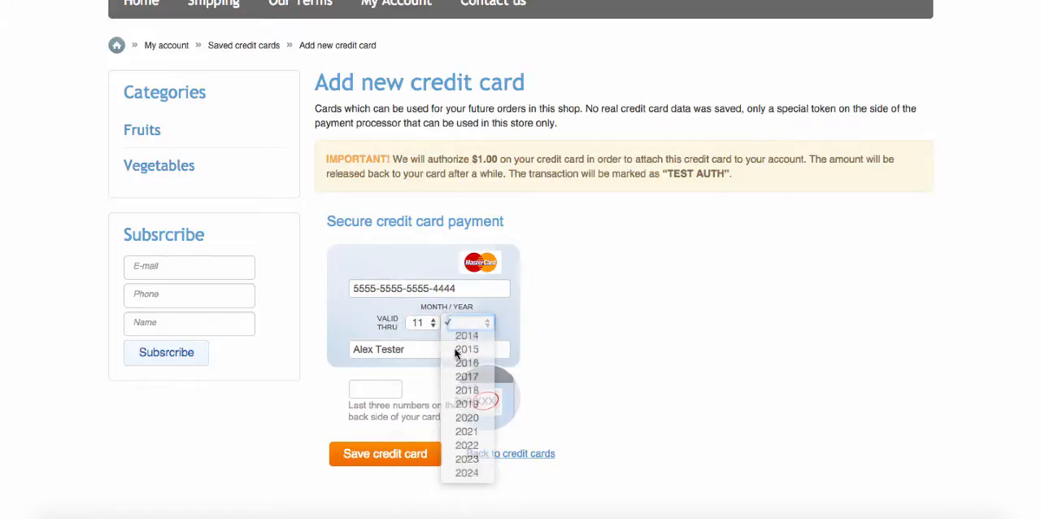
click(465, 336)
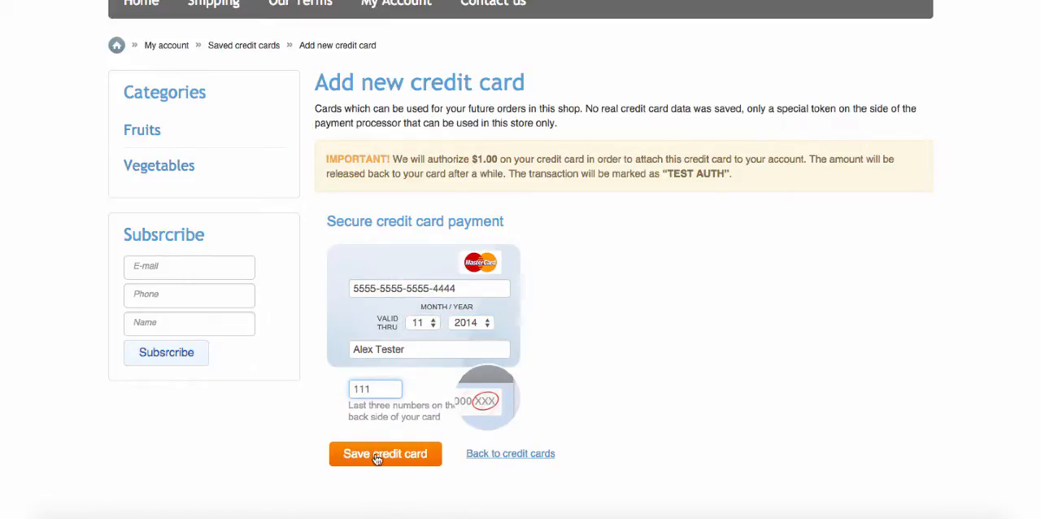
click(384, 452)
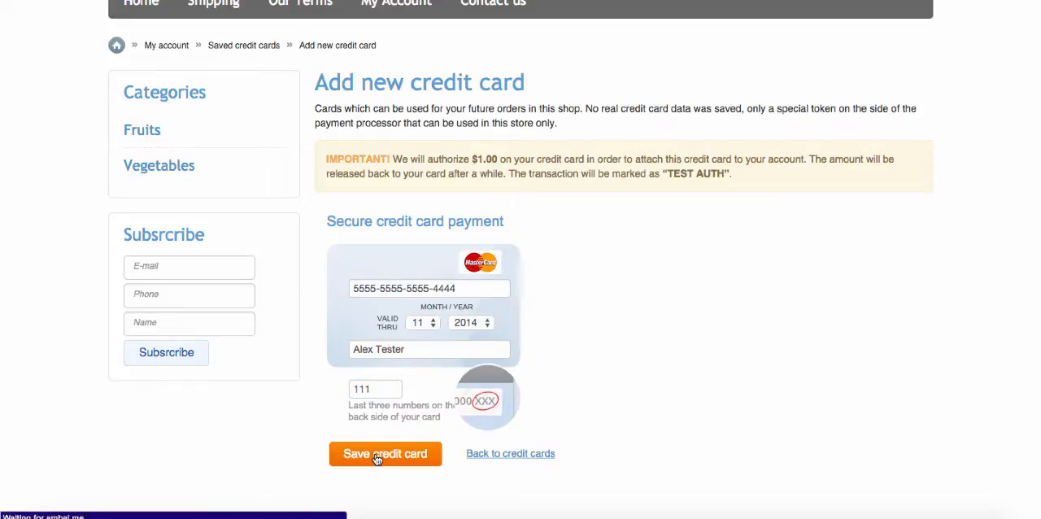
click(386, 452)
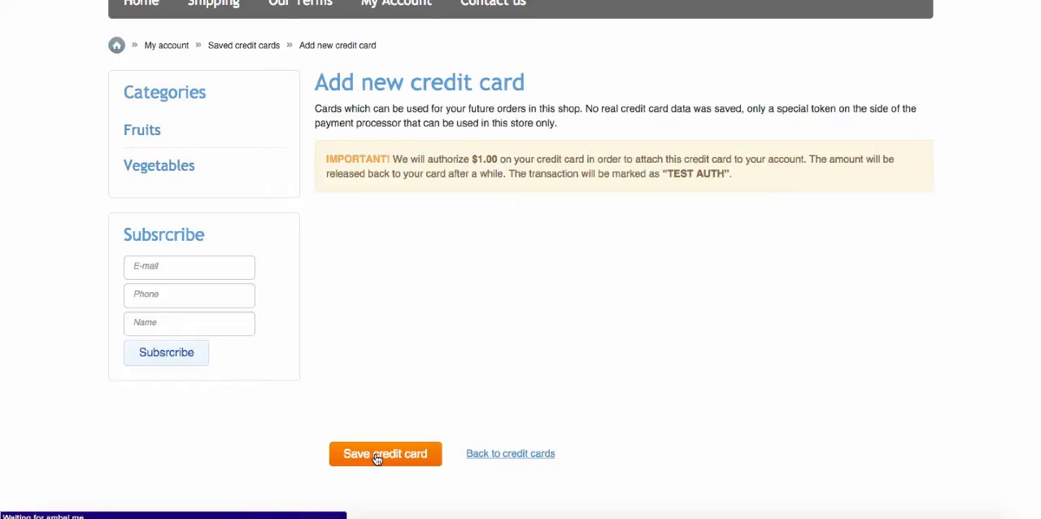
Make the MasterCard ending 4444 the default card and update, then head to checkout.
click(384, 454)
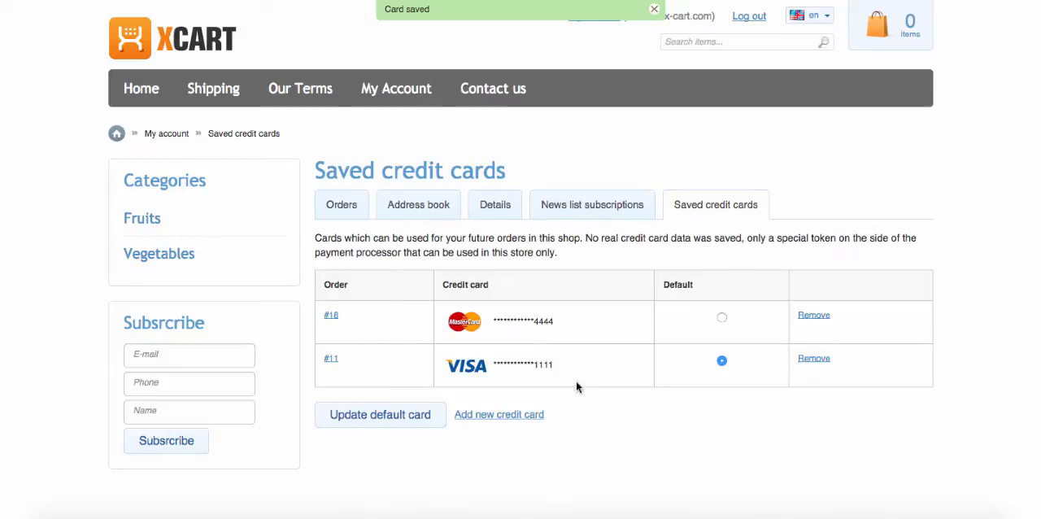
click(722, 315)
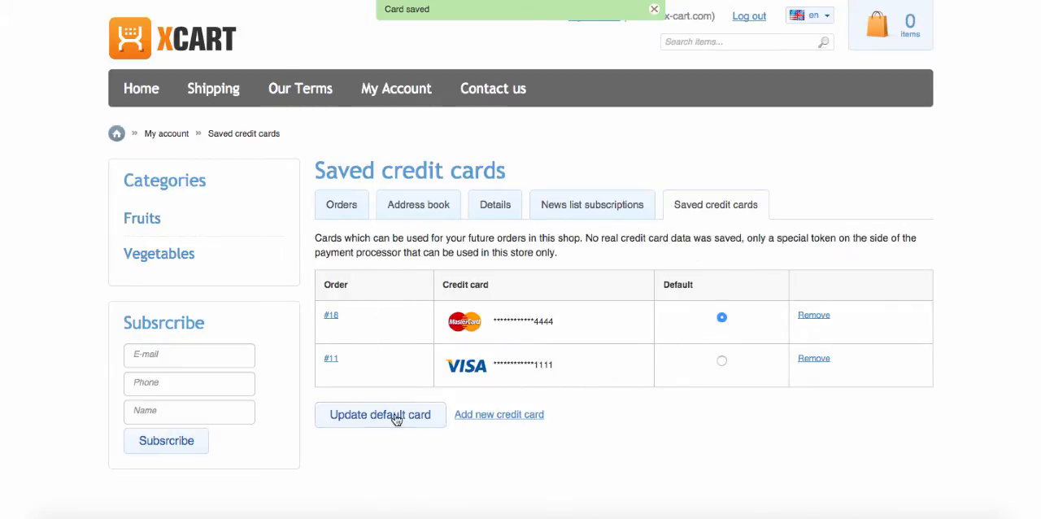
click(380, 415)
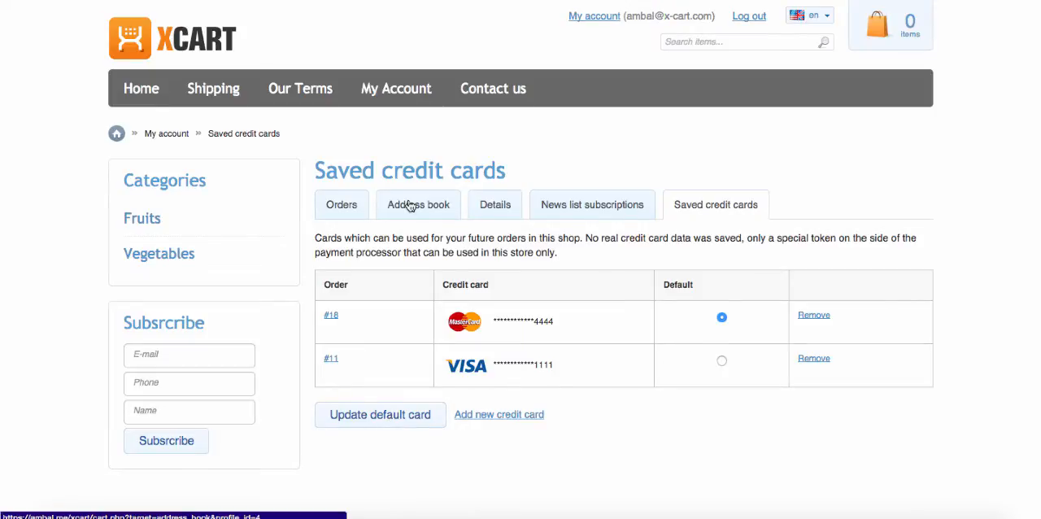
click(418, 205)
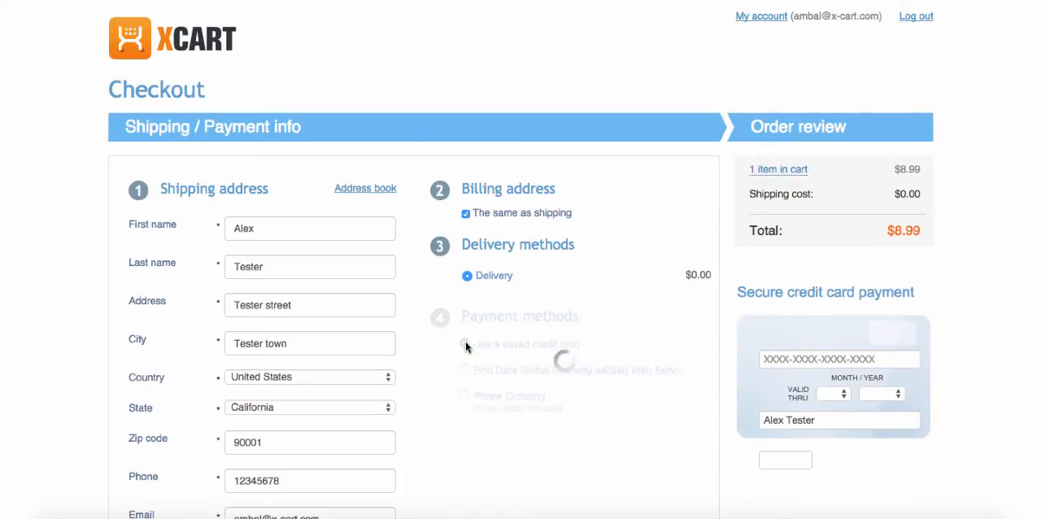
Pay with a saved card, selecting the MasterCard ending 4444, and place the order.
click(466, 345)
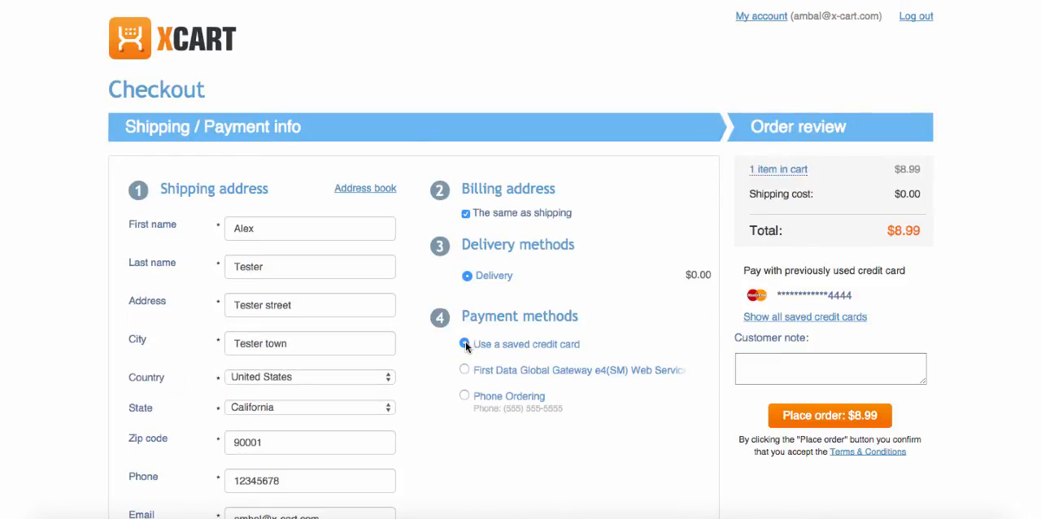
click(803, 316)
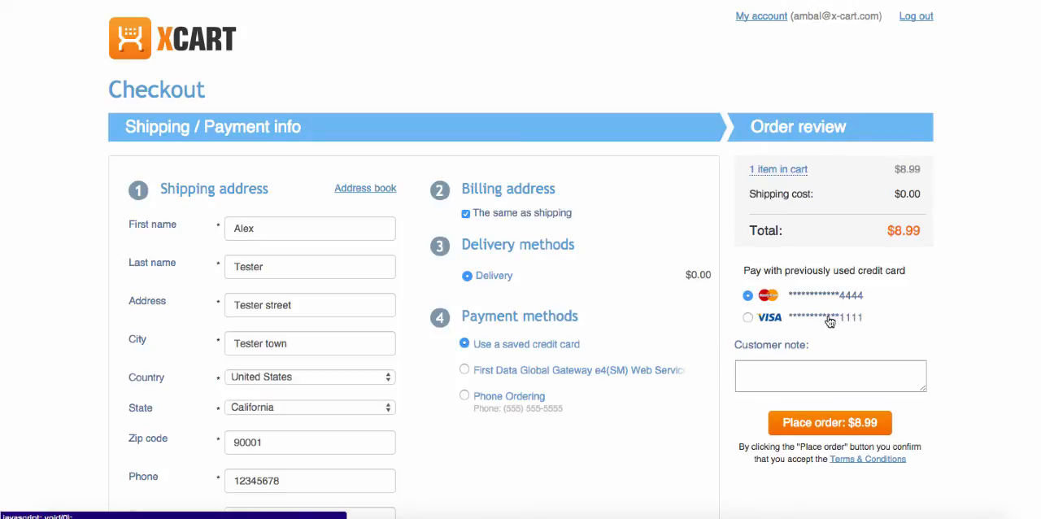
click(747, 316)
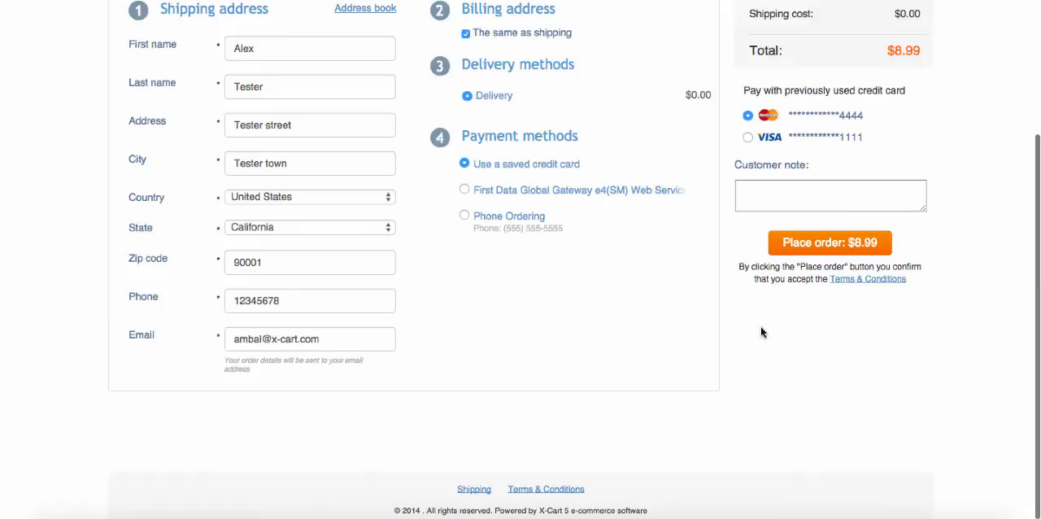
click(830, 243)
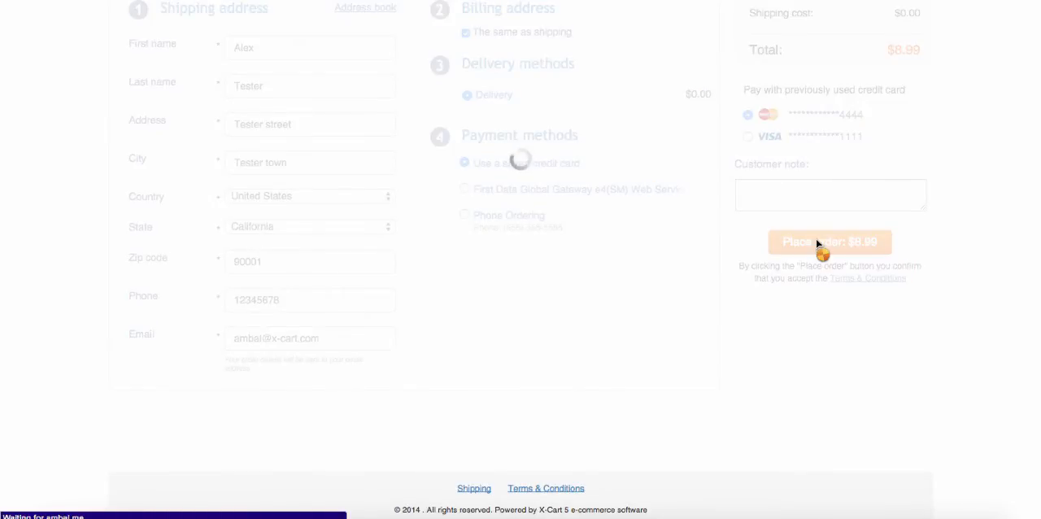
click(830, 241)
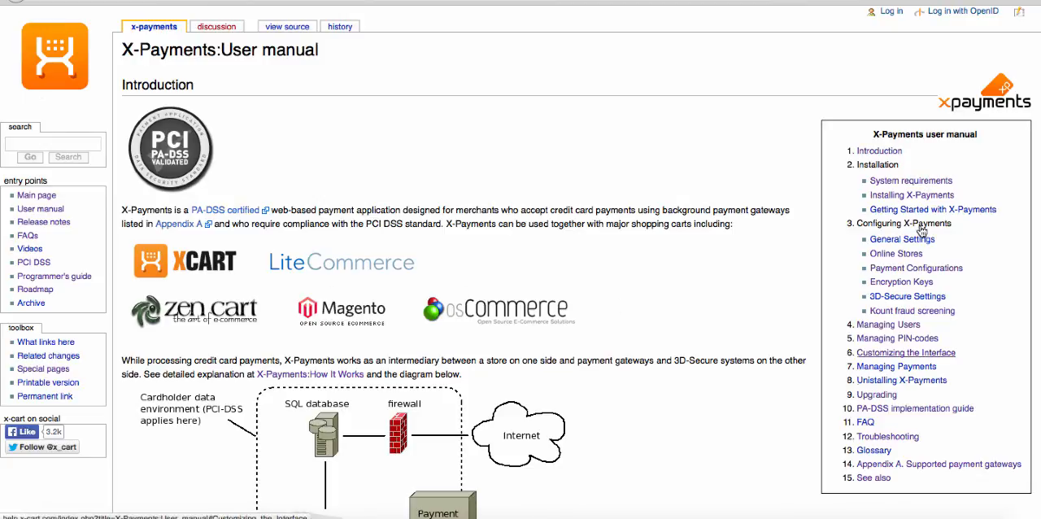
Show Appendix A's supported gateways table and highlight PayPal Payments Pro's tokenization '+'.
click(940, 464)
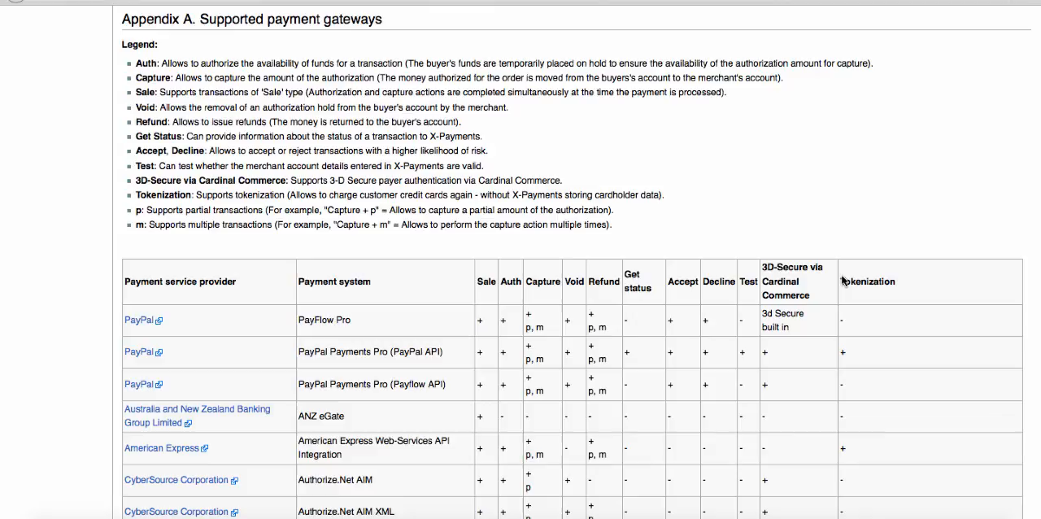
double_click(867, 282)
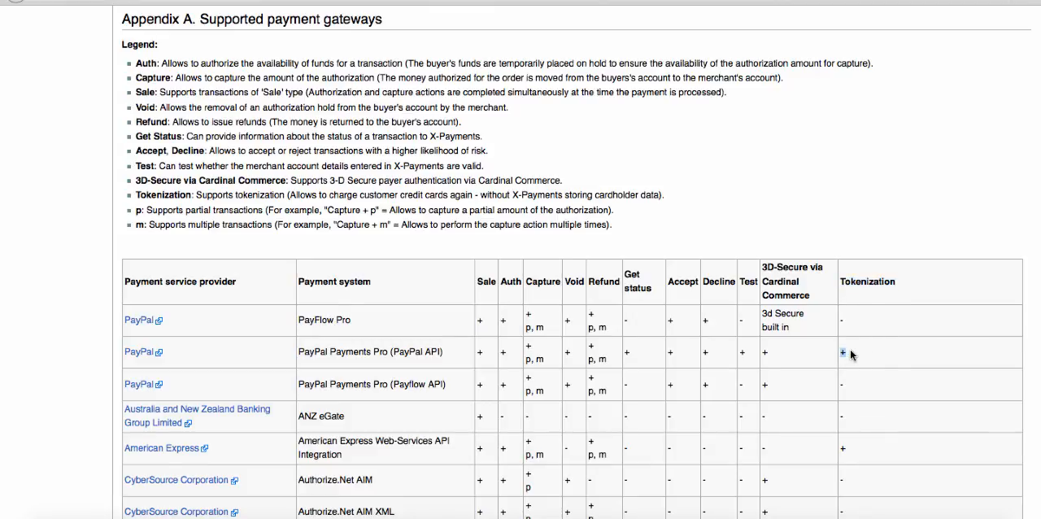
mouse_move(862, 361)
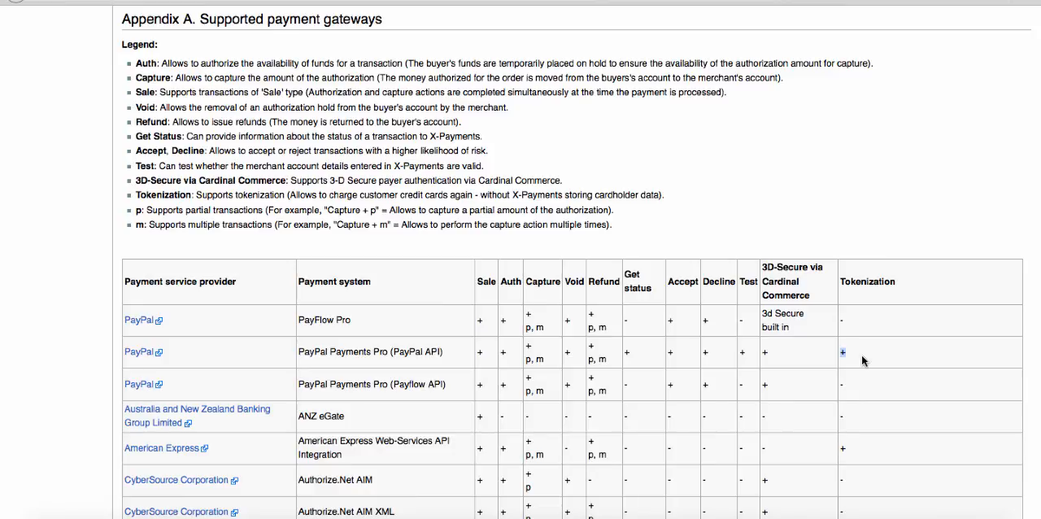